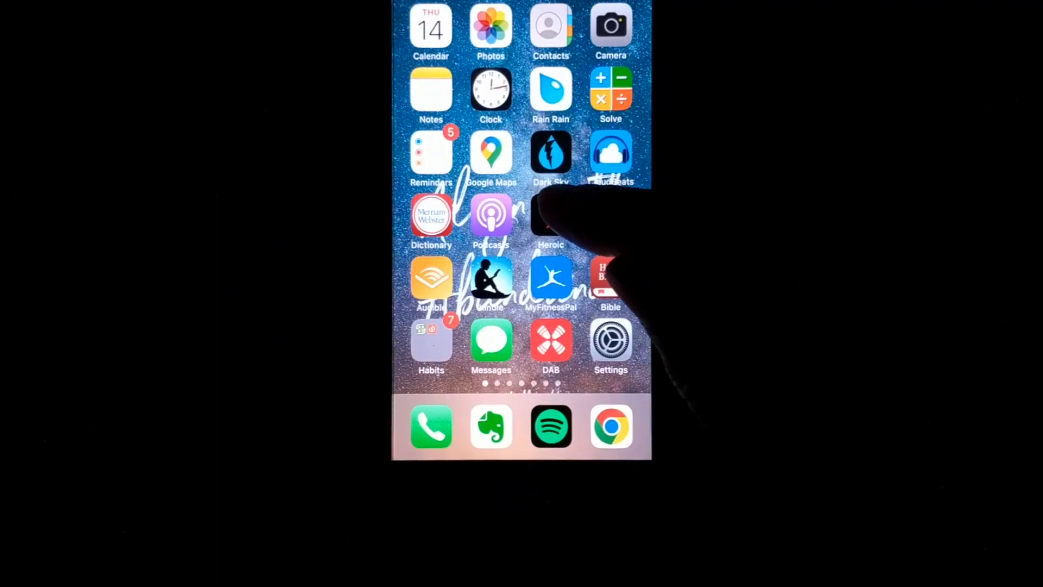
- Launch Heroic from the home screen to its Commit + Hit identity list
{"action": "left_click", "coordinate": [550, 220]}
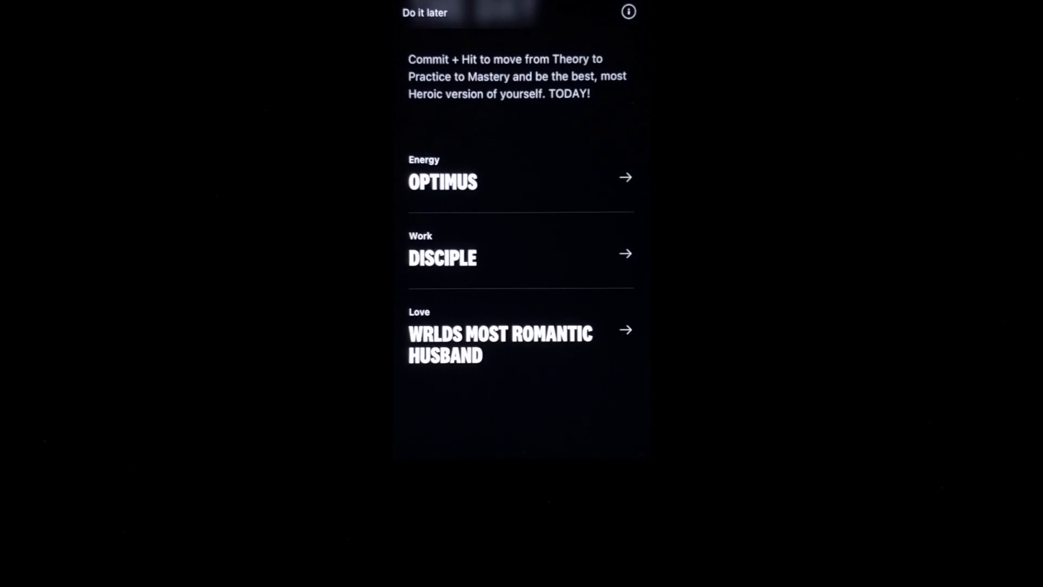
- Lock in Optimus with six virtues (Confident, Consistent, Disciplined, Grateful…) and three targets
{"action": "left_click", "coordinate": [442, 182]}
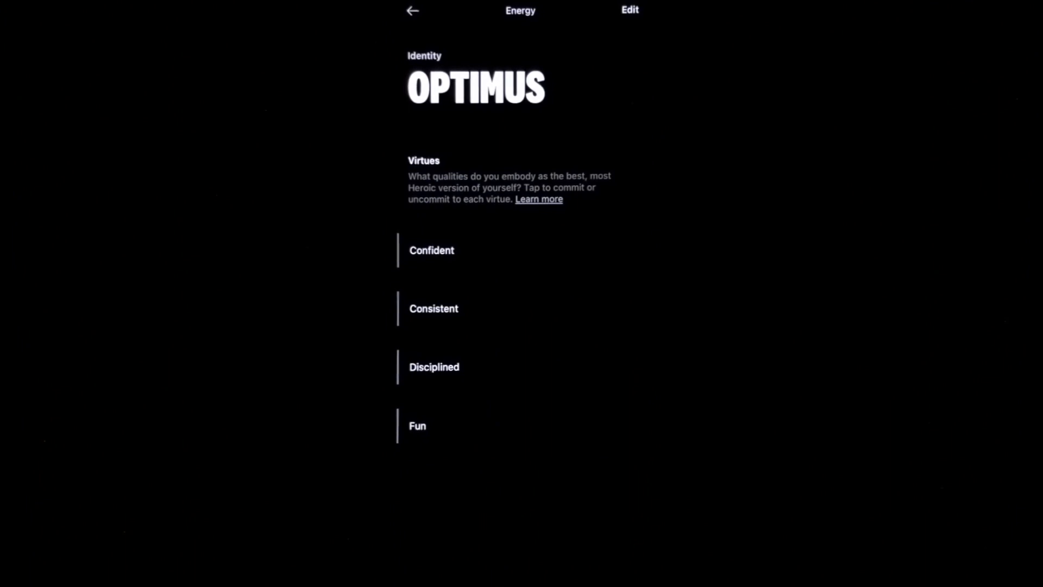
{"action": "scroll", "scroll_direction": "down", "scroll_amount": 3}
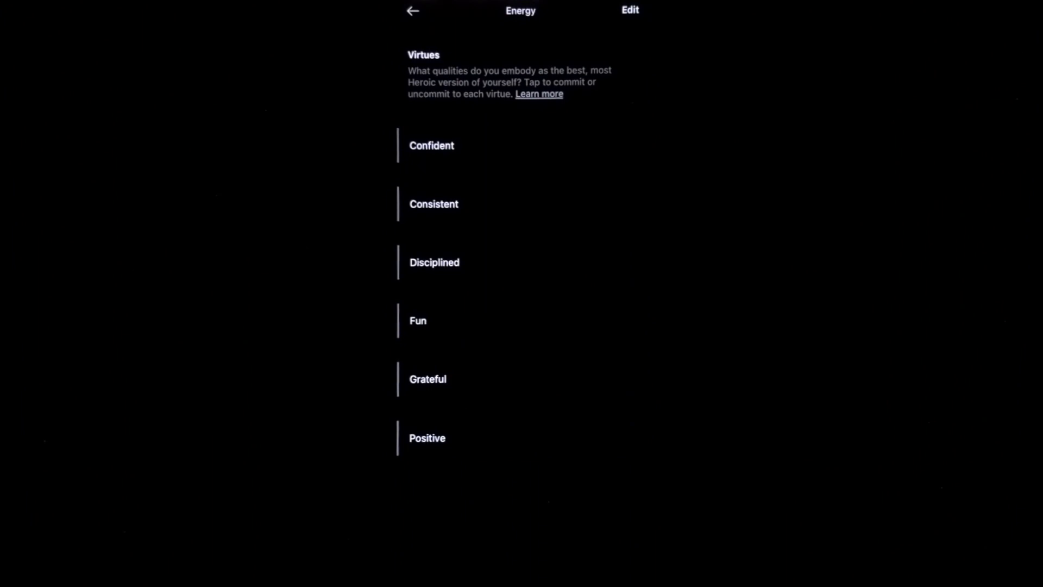
{"action": "left_click", "coordinate": [431, 146]}
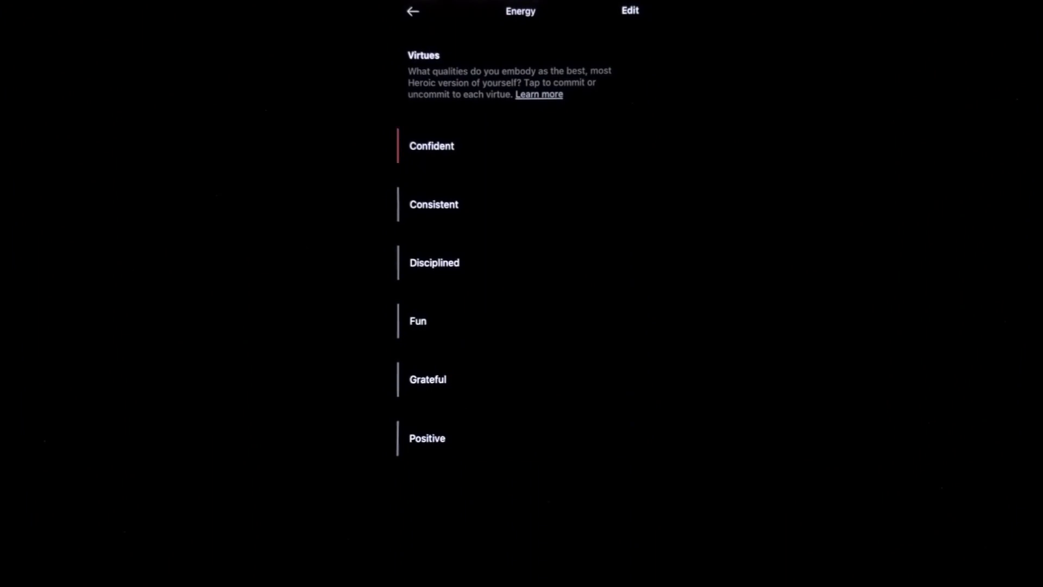
{"action": "left_click", "coordinate": [433, 204]}
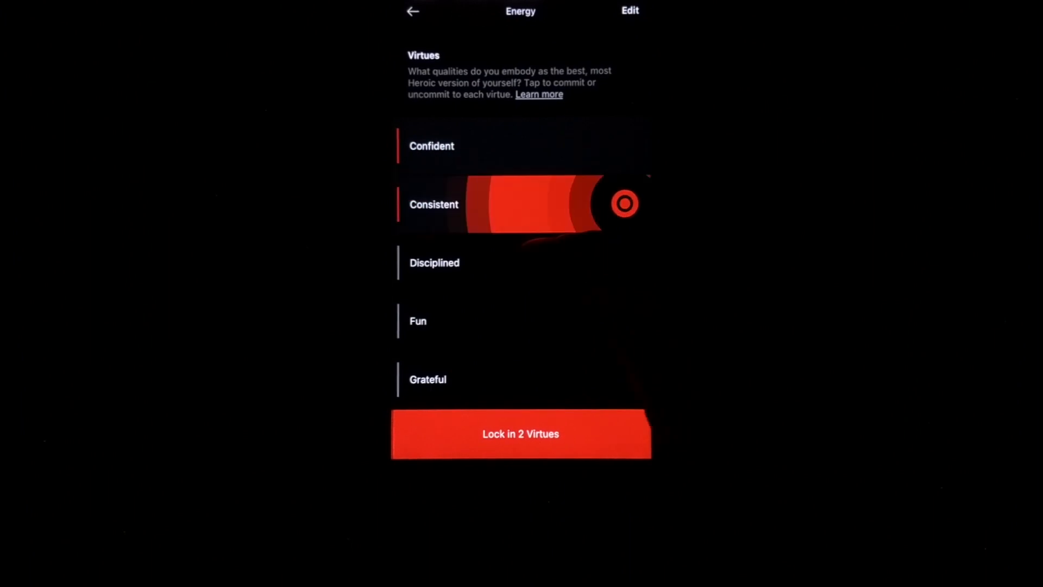
{"action": "left_click", "coordinate": [521, 262]}
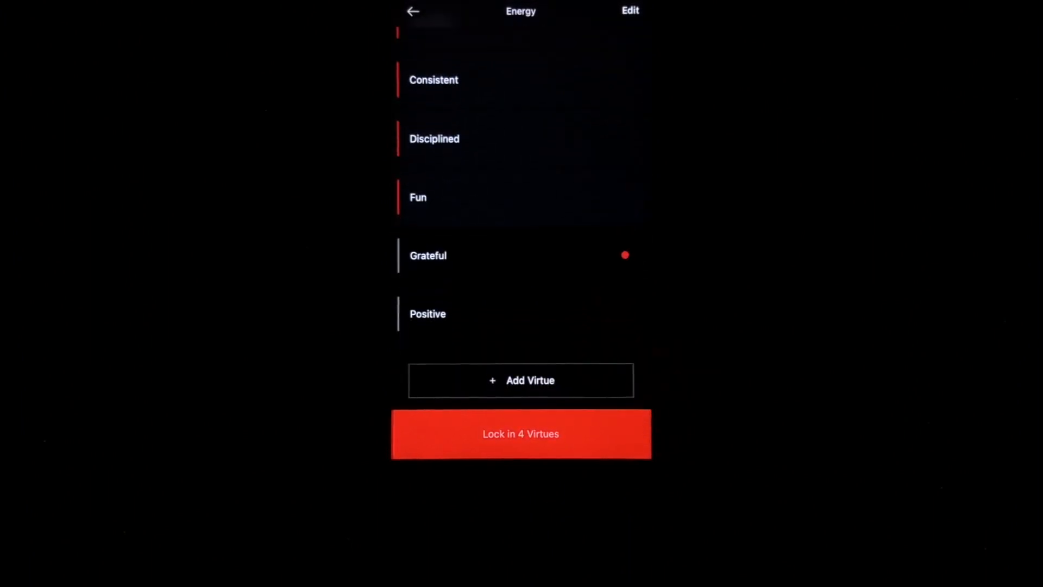
{"action": "left_click", "coordinate": [624, 313]}
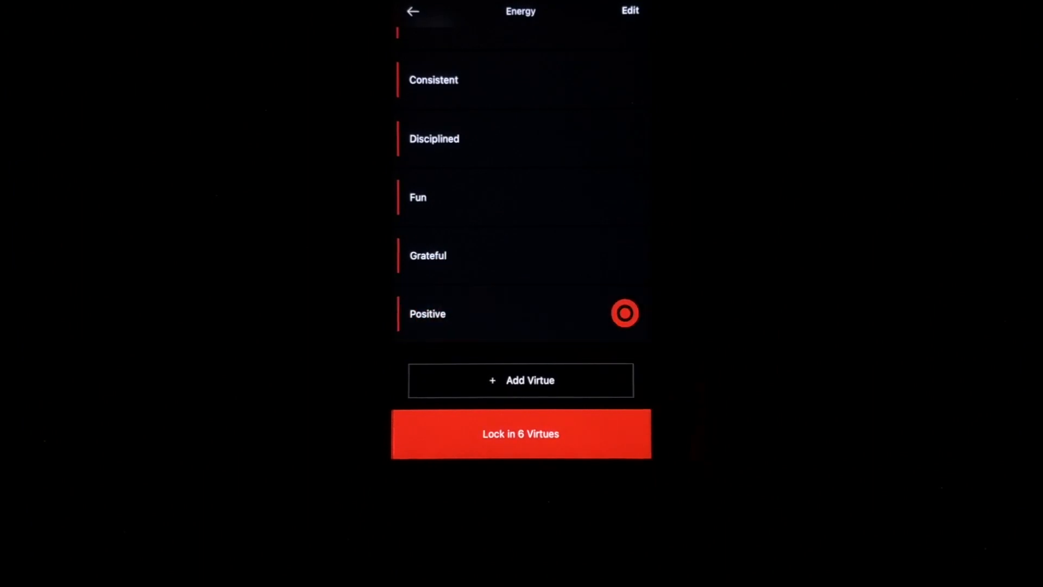
{"action": "left_click", "coordinate": [520, 433]}
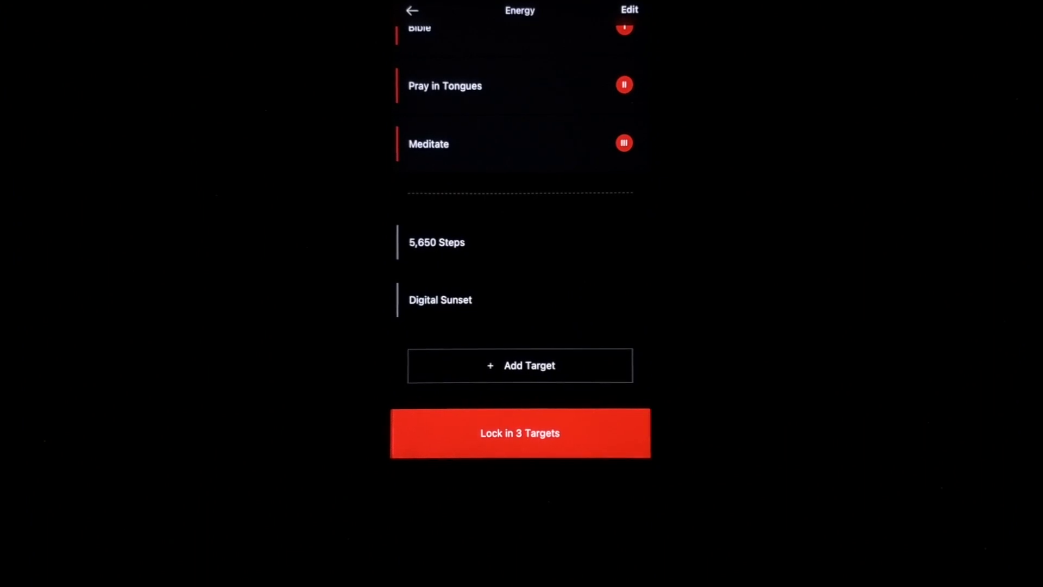
{"action": "left_click", "coordinate": [519, 433]}
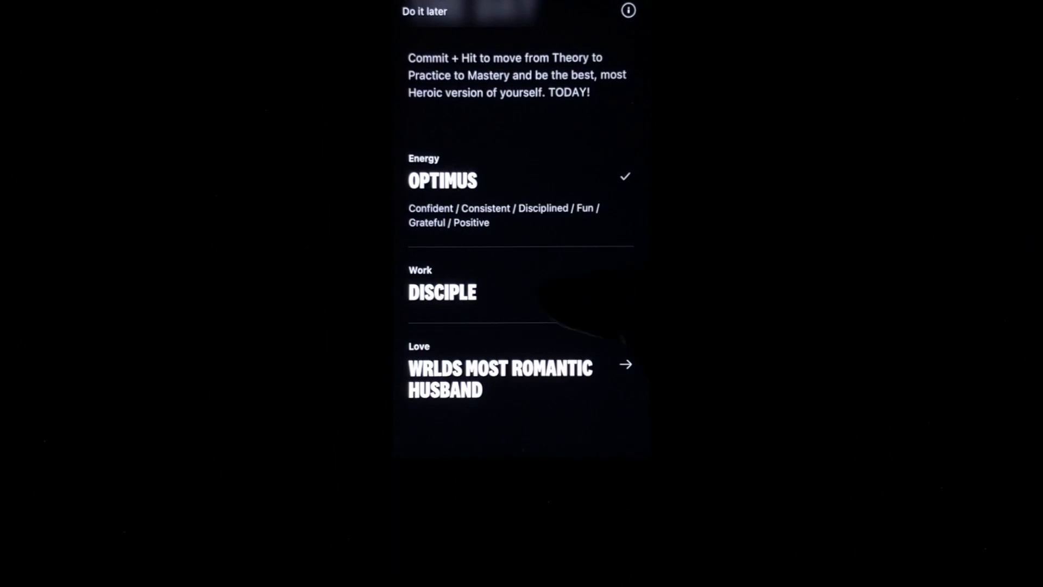
- Open Disciple, commit a Work virtue, and scroll through its virtue list
{"action": "left_click", "coordinate": [442, 292]}
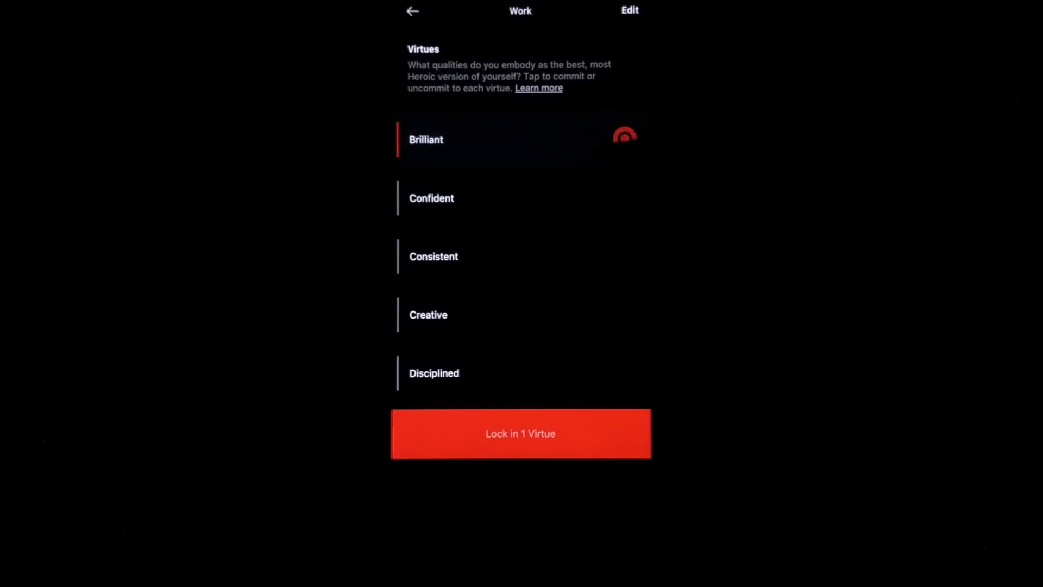
{"action": "left_click", "coordinate": [520, 198]}
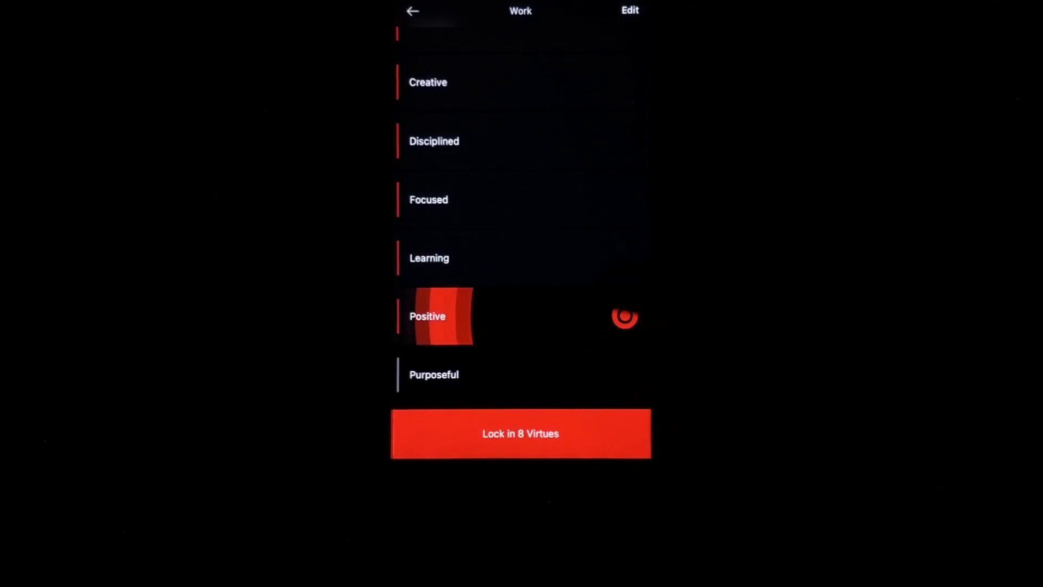
{"action": "scroll", "scroll_direction": "down", "scroll_amount": 3}
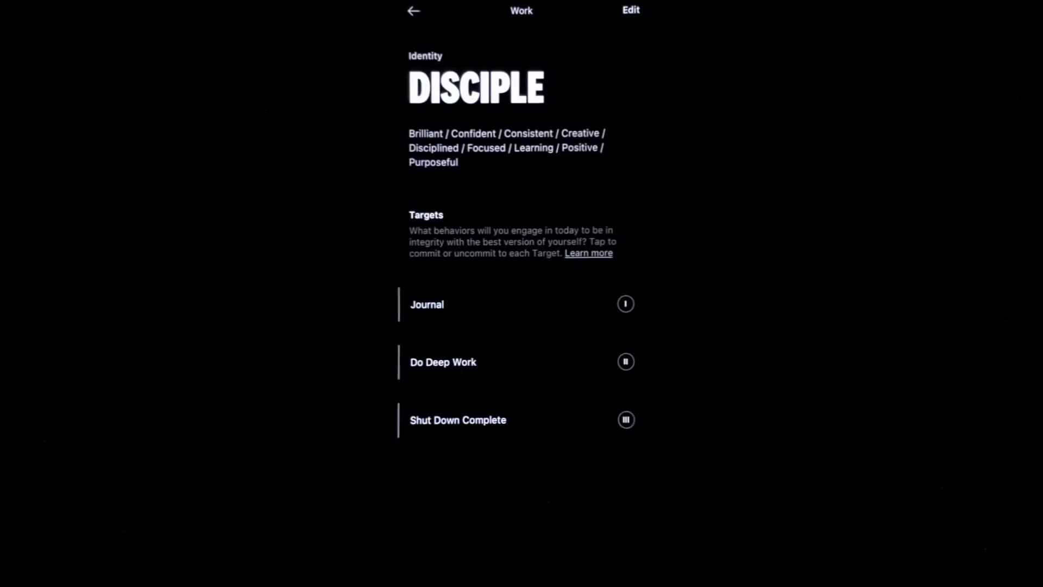
{"action": "scroll", "scroll_direction": "down", "scroll_amount": 3}
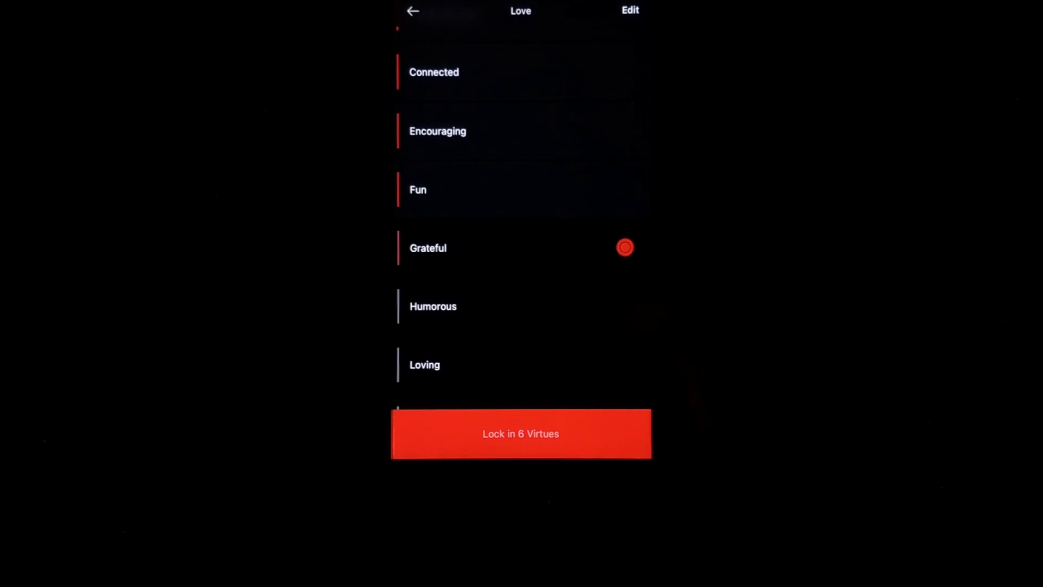
- Lock in thirteen Love virtues and commit the Appreciate Someone or Something and Play targets
{"action": "scroll", "scroll_direction": "down", "scroll_amount": 3}
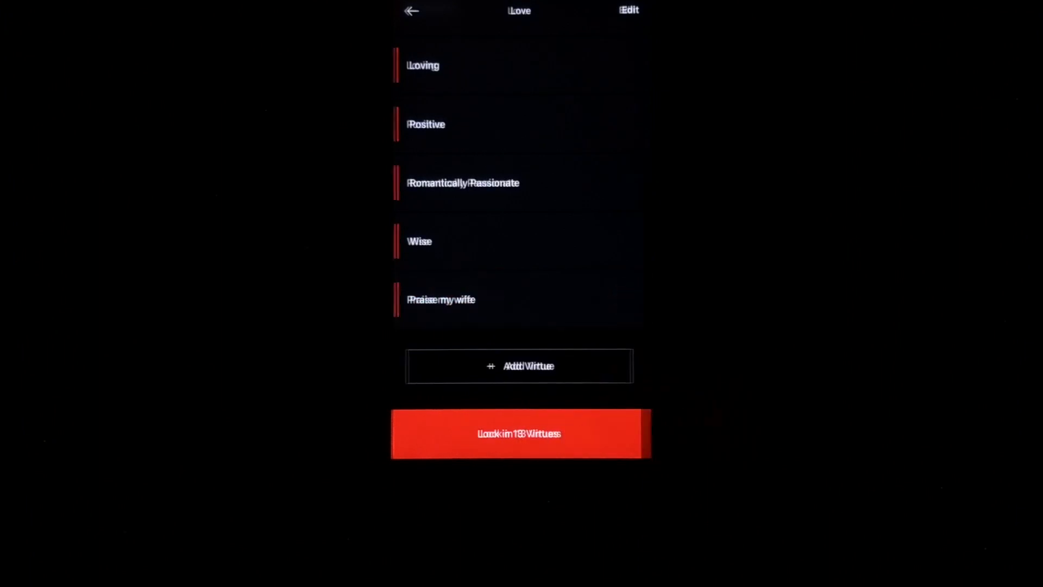
{"action": "left_click", "coordinate": [519, 433]}
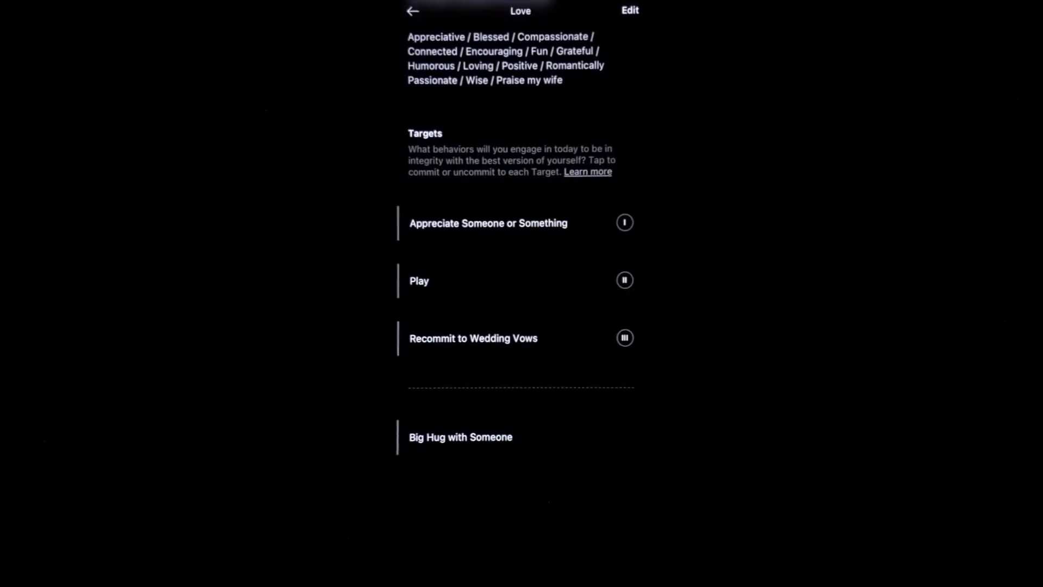
{"action": "left_click", "coordinate": [623, 222]}
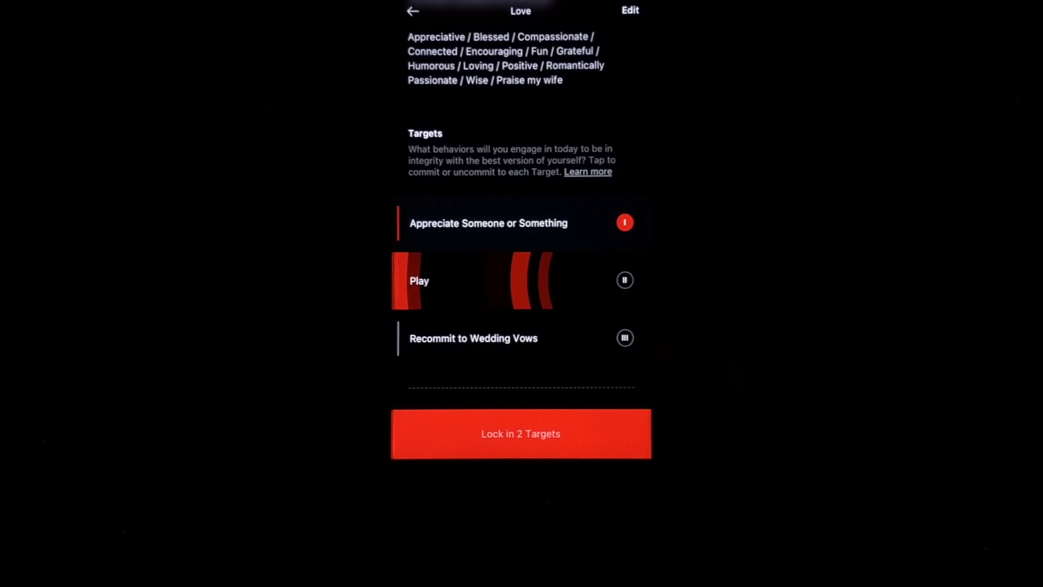
{"action": "left_click", "coordinate": [623, 338]}
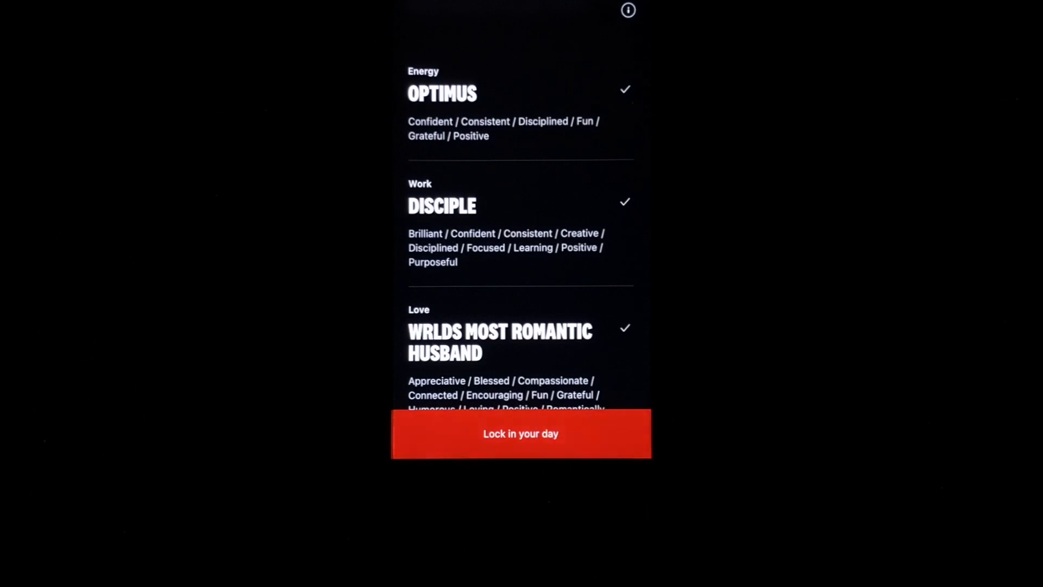
- Lock in the whole day, confirm it, and move into Practice
{"action": "left_click", "coordinate": [521, 433]}
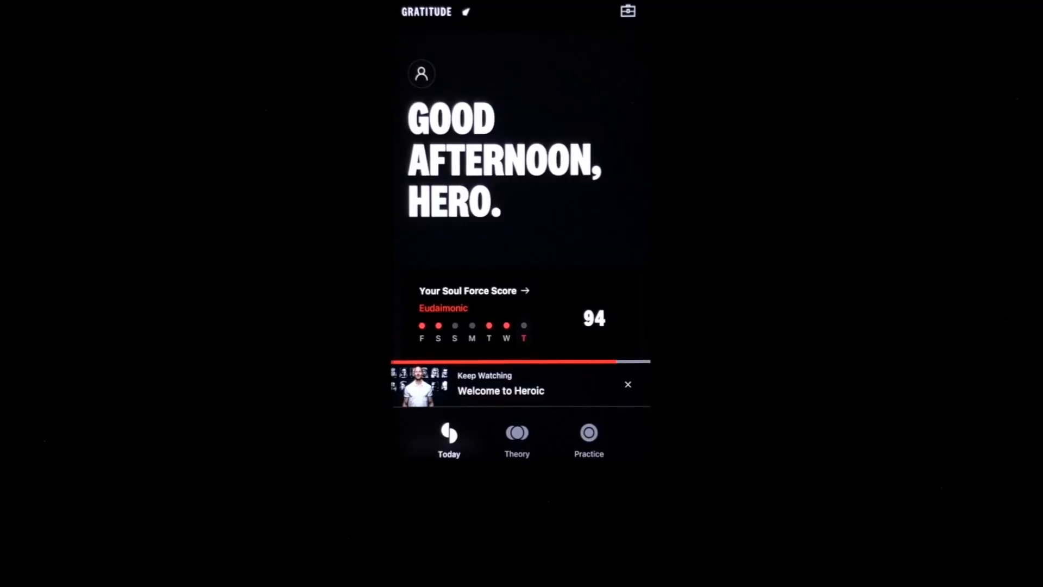
{"action": "left_click", "coordinate": [474, 290]}
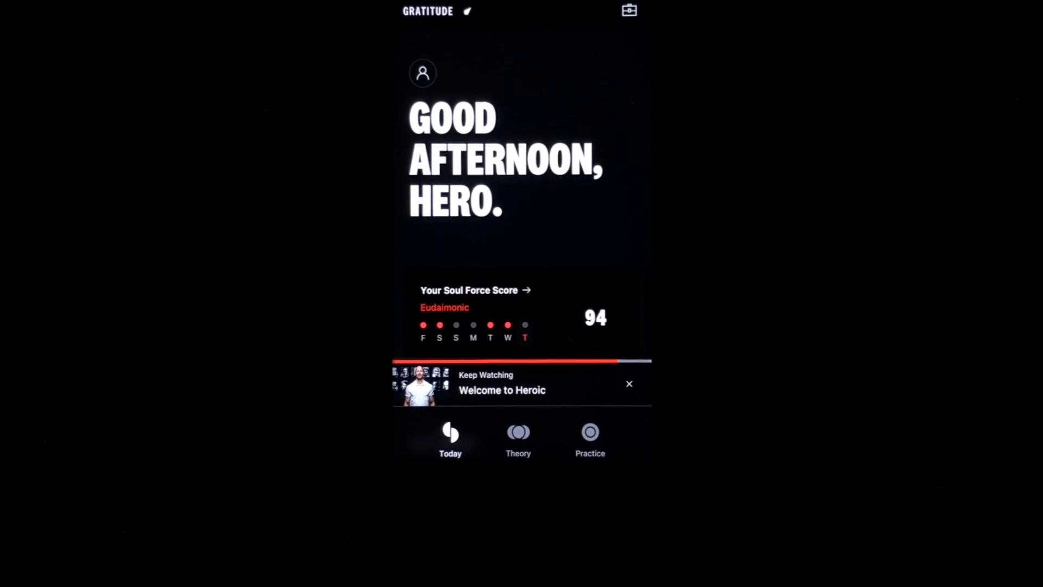
{"action": "left_click", "coordinate": [590, 439]}
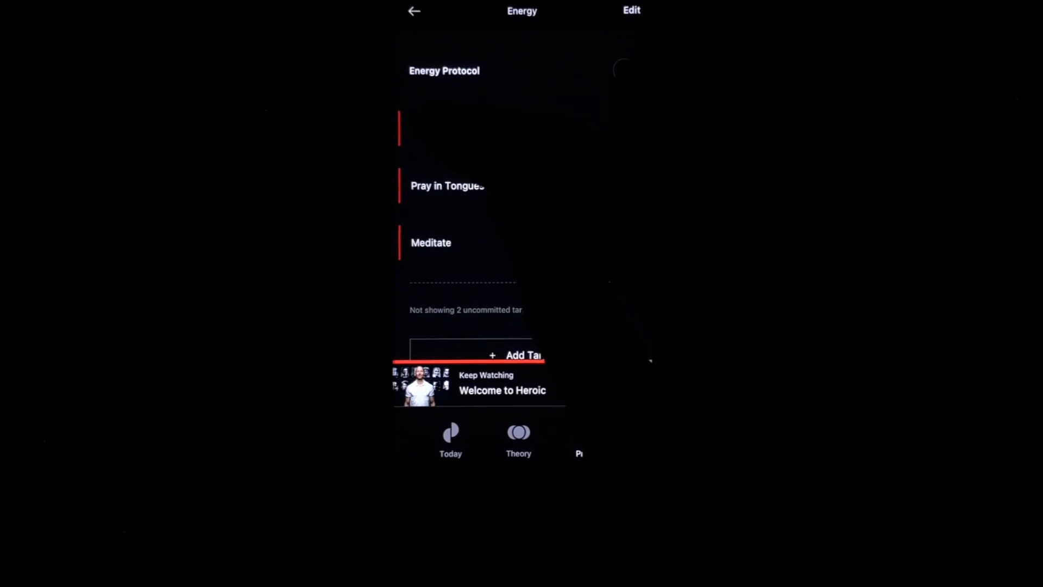
- Check off the Energy targets Bible and Meditate, then return to identities
{"action": "left_click", "coordinate": [589, 439]}
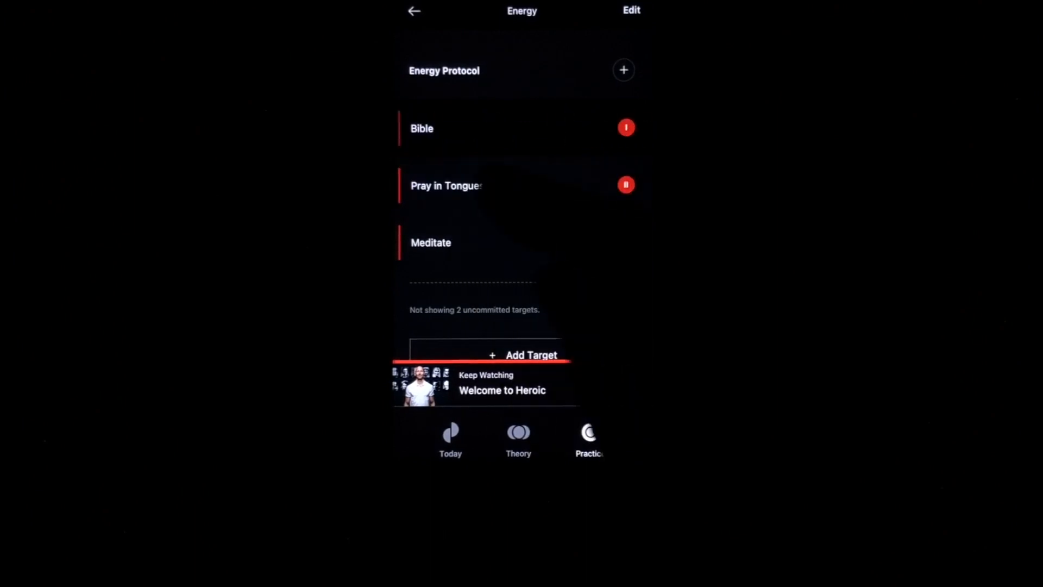
{"action": "left_click", "coordinate": [422, 127]}
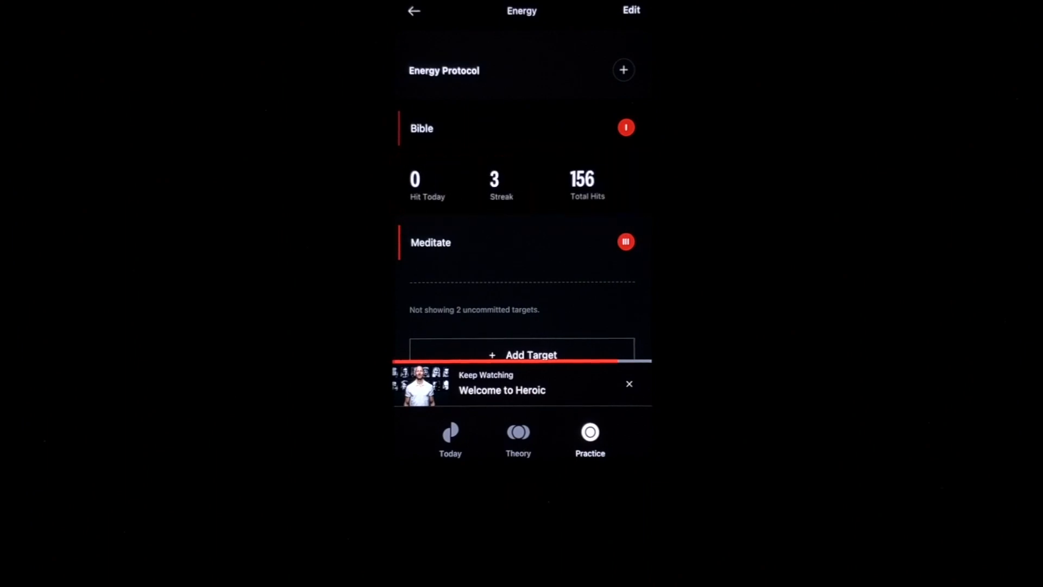
{"action": "left_click", "coordinate": [625, 127]}
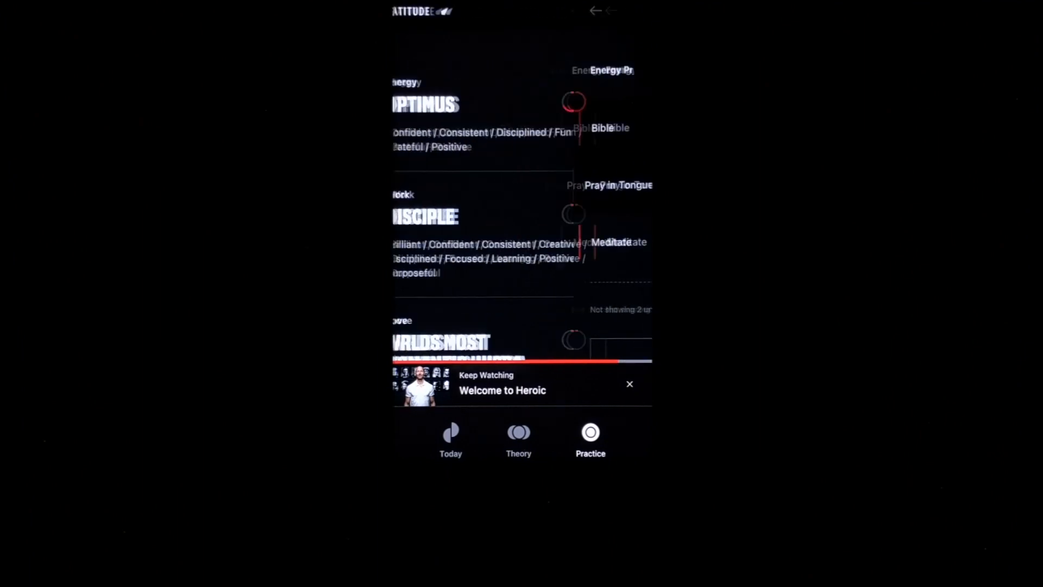
- Check off the Work targets Journal, Do Deep Work and Shut Down Complete
{"action": "left_click", "coordinate": [425, 216]}
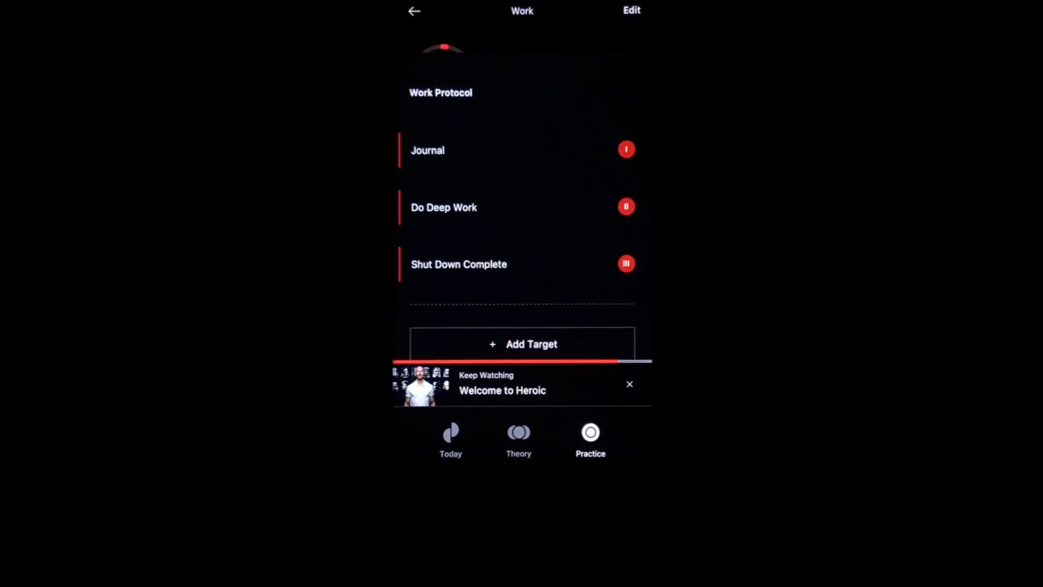
{"action": "left_click", "coordinate": [631, 10]}
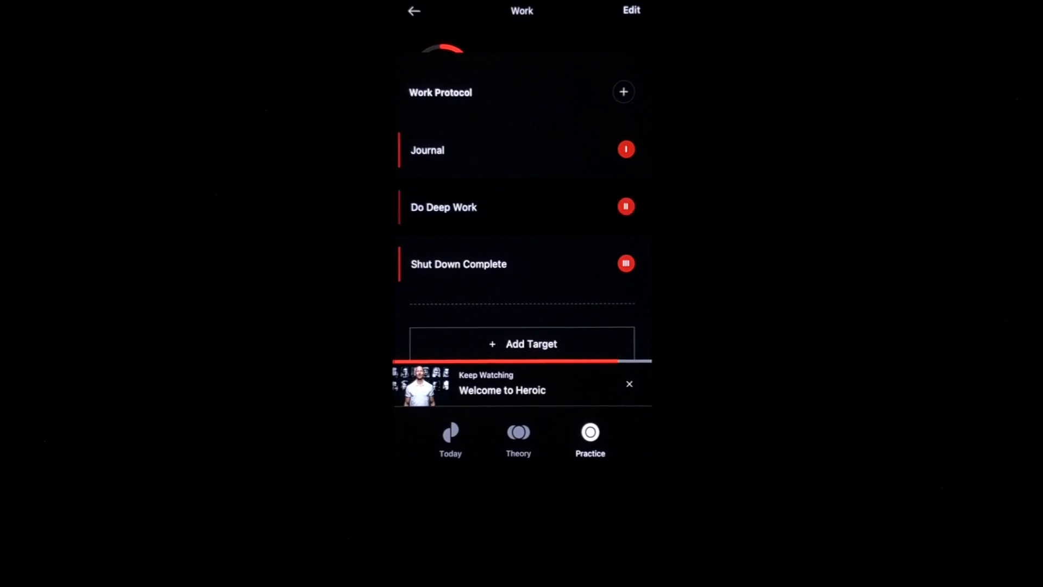
{"action": "left_click", "coordinate": [444, 207]}
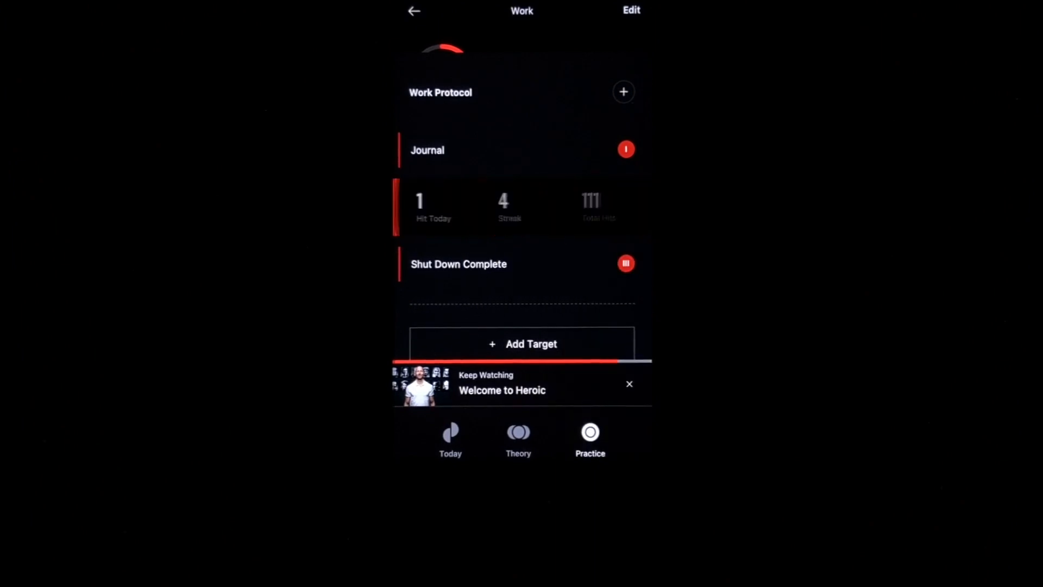
{"action": "left_click", "coordinate": [624, 148]}
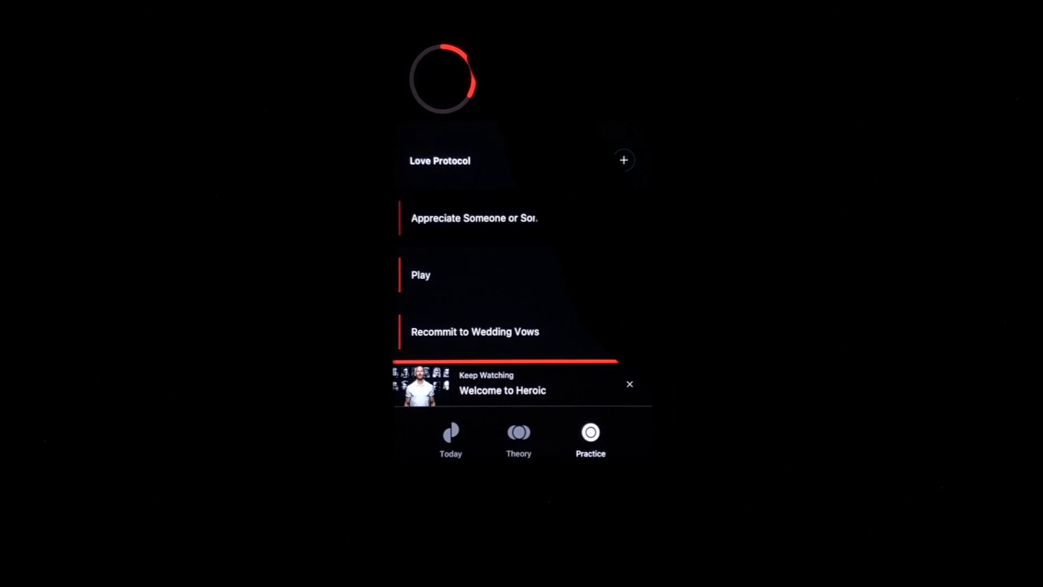
- Scroll the Practice identities list down to Disciple and the Love identity
{"action": "scroll", "scroll_direction": "down", "scroll_amount": 3}
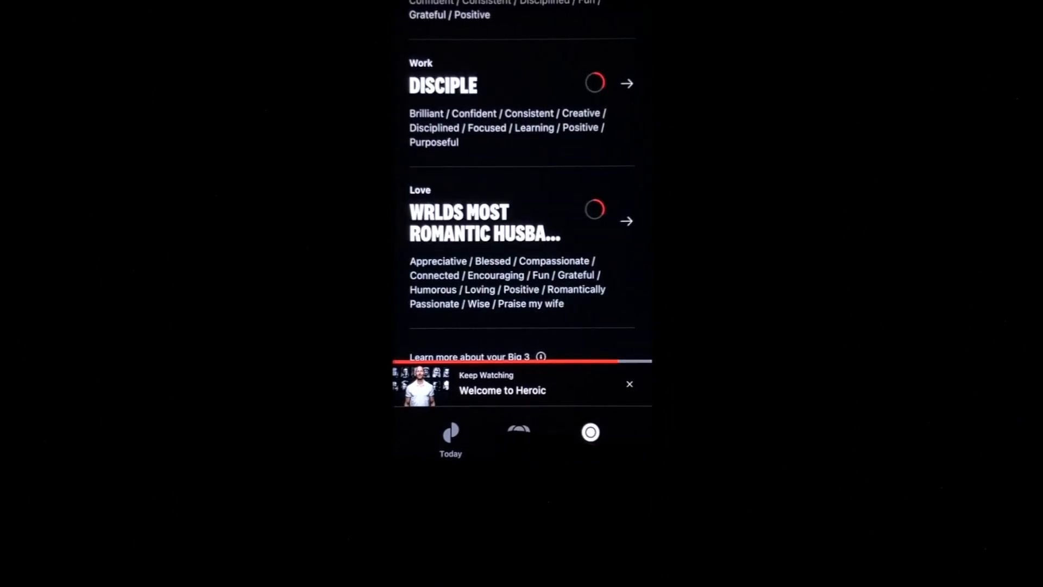
- Switch to Theory and scroll through the Basic Training and Optimize lessons
{"action": "left_click", "coordinate": [518, 432]}
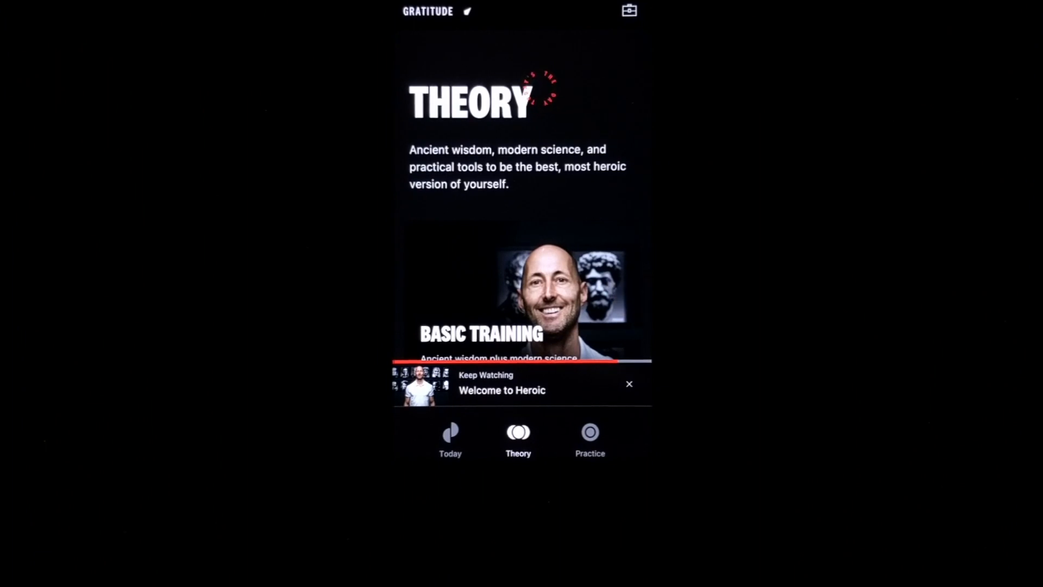
{"action": "scroll", "scroll_direction": "down", "scroll_amount": 3}
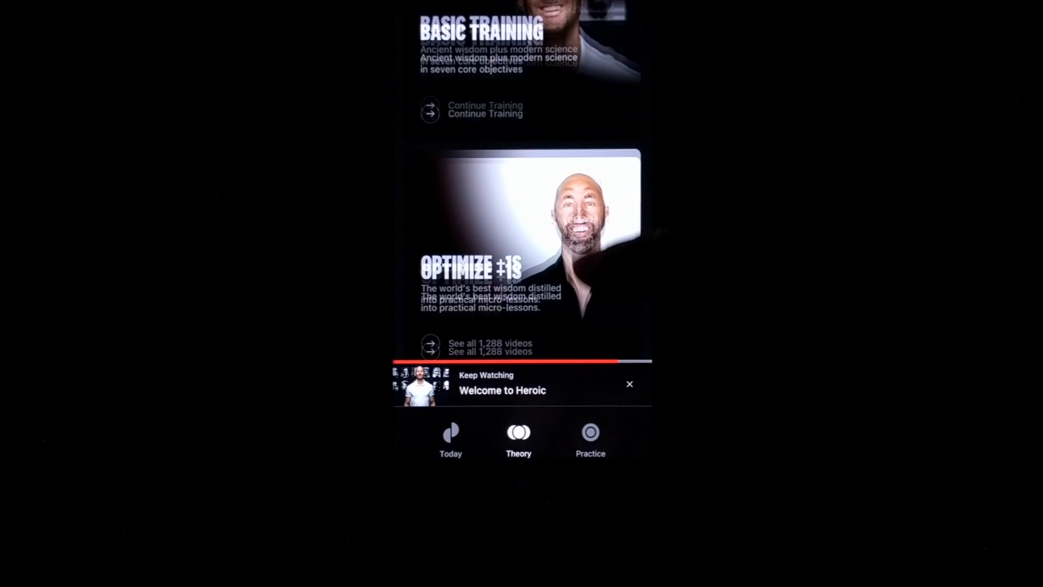